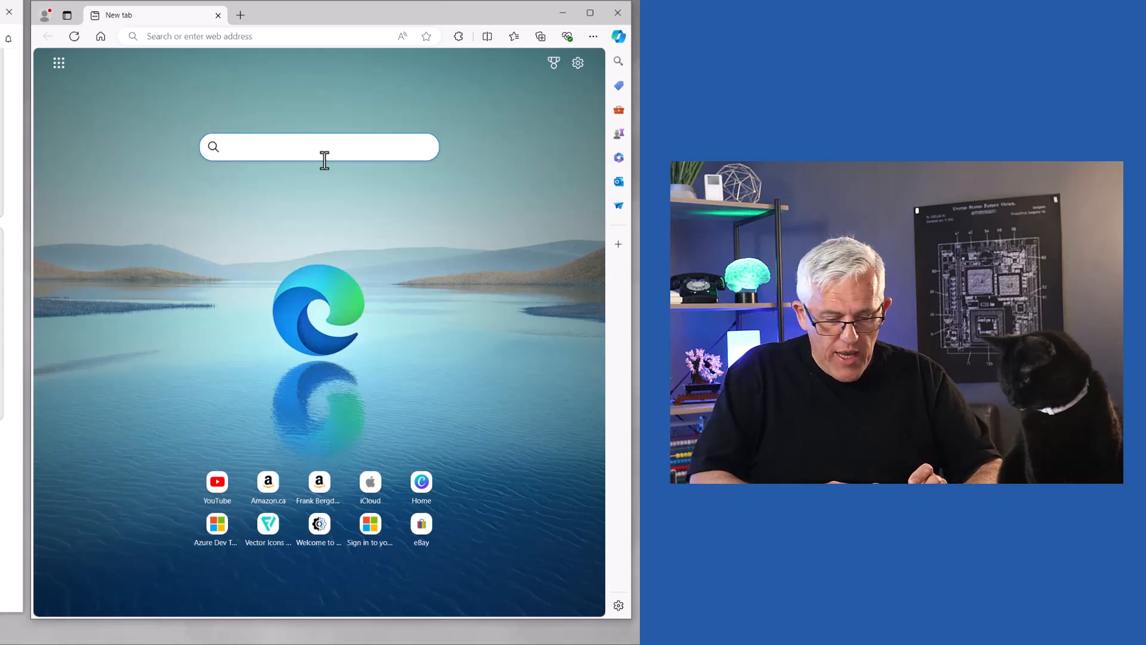
Search Bing for 'tacos near me' and view the results in Bing Maps around Paris
text(tacos near me)
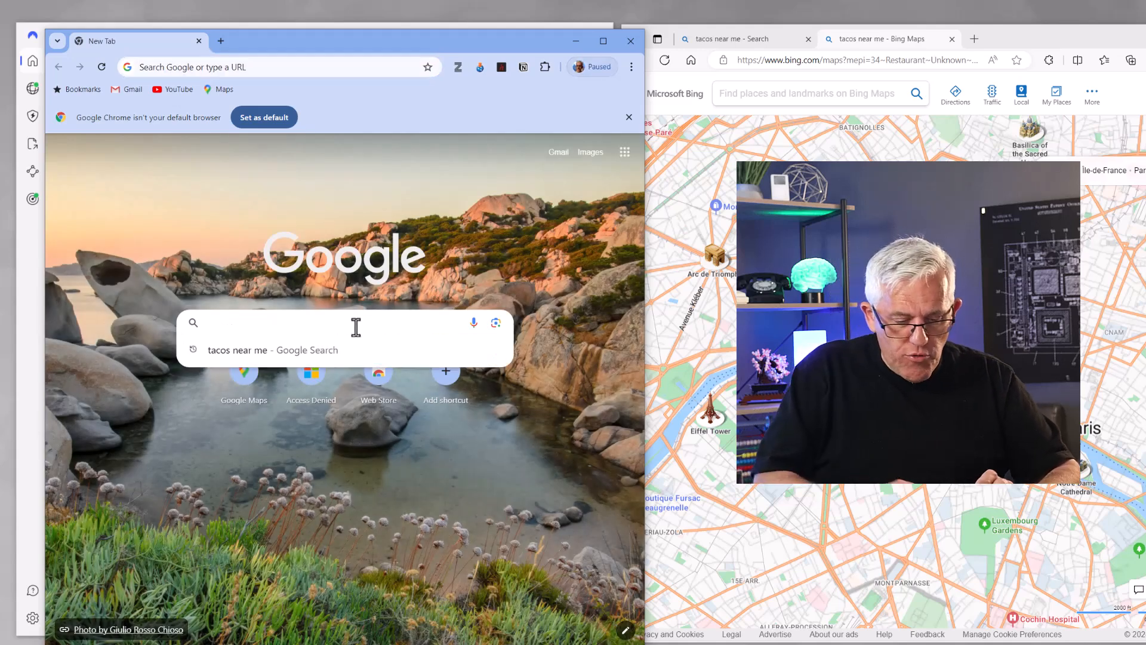
Search Google for 'tacos near me' in Chrome, showing Google Maps results in southern England
text(tacos neae)
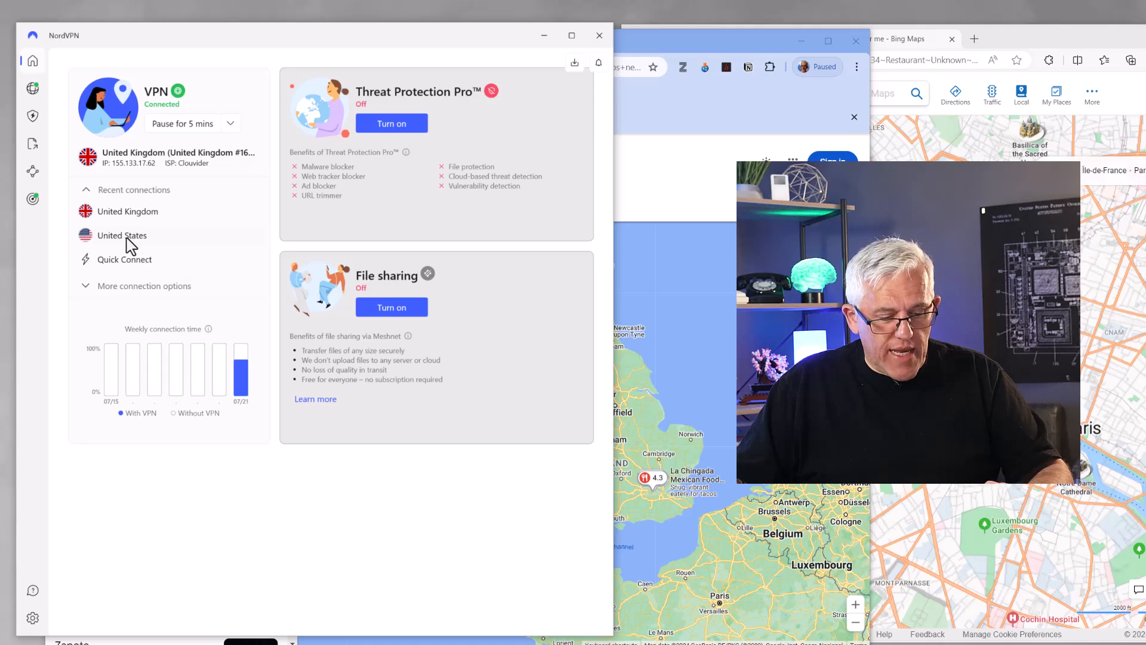
Switch the NordVPN connection from the United Kingdom to a United States server
click(180, 123)
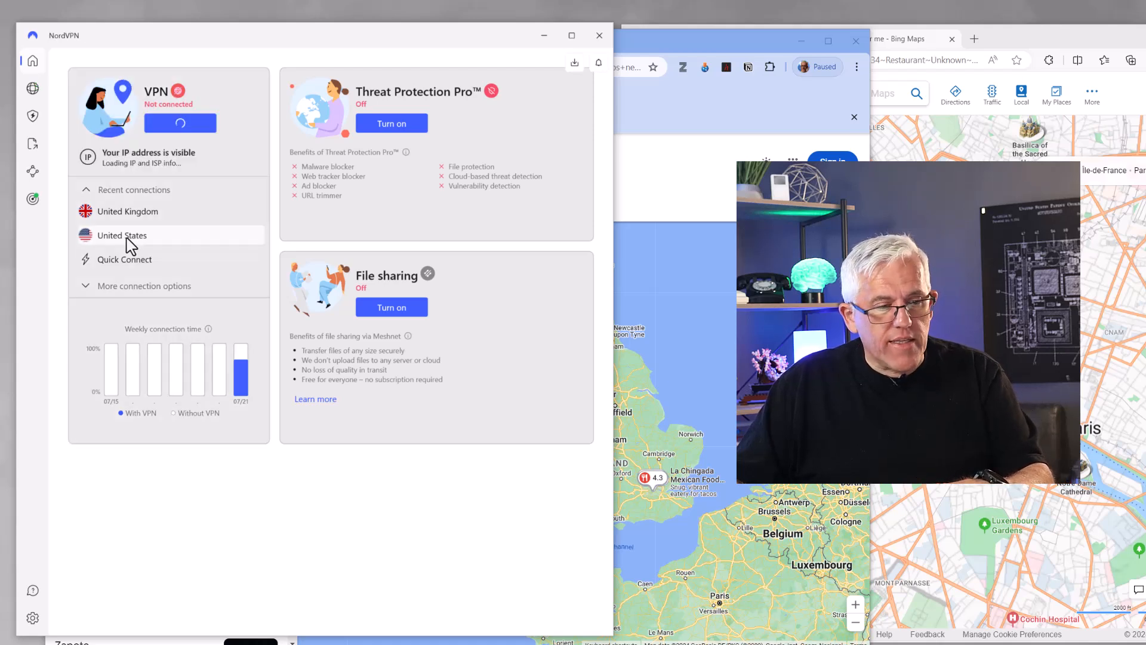
click(122, 235)
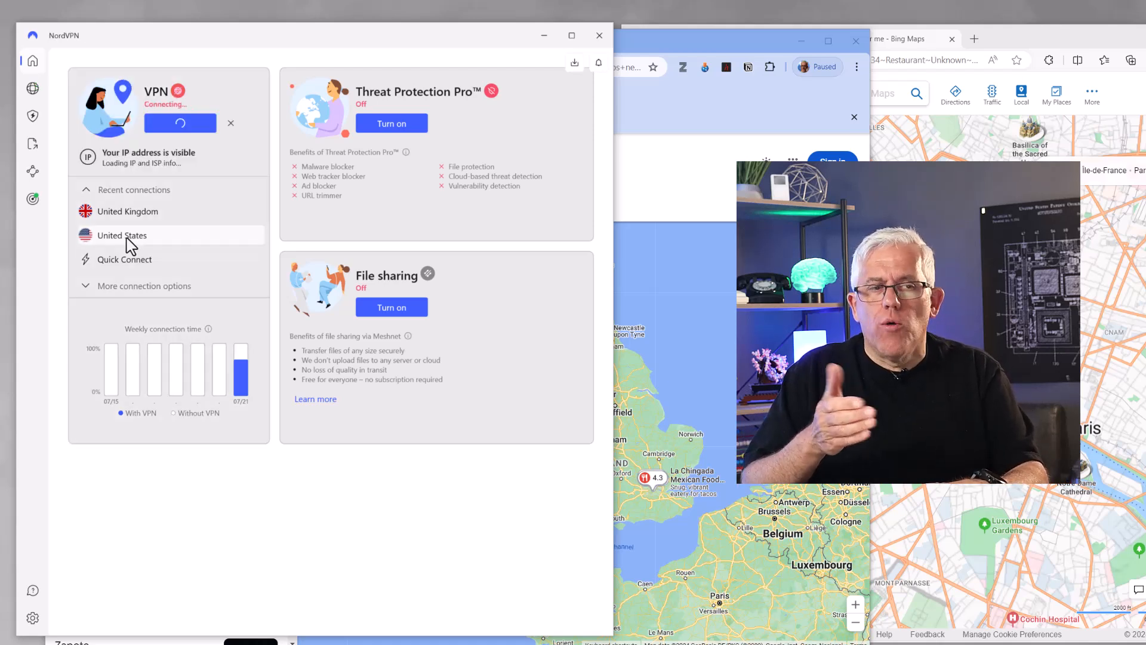
click(121, 235)
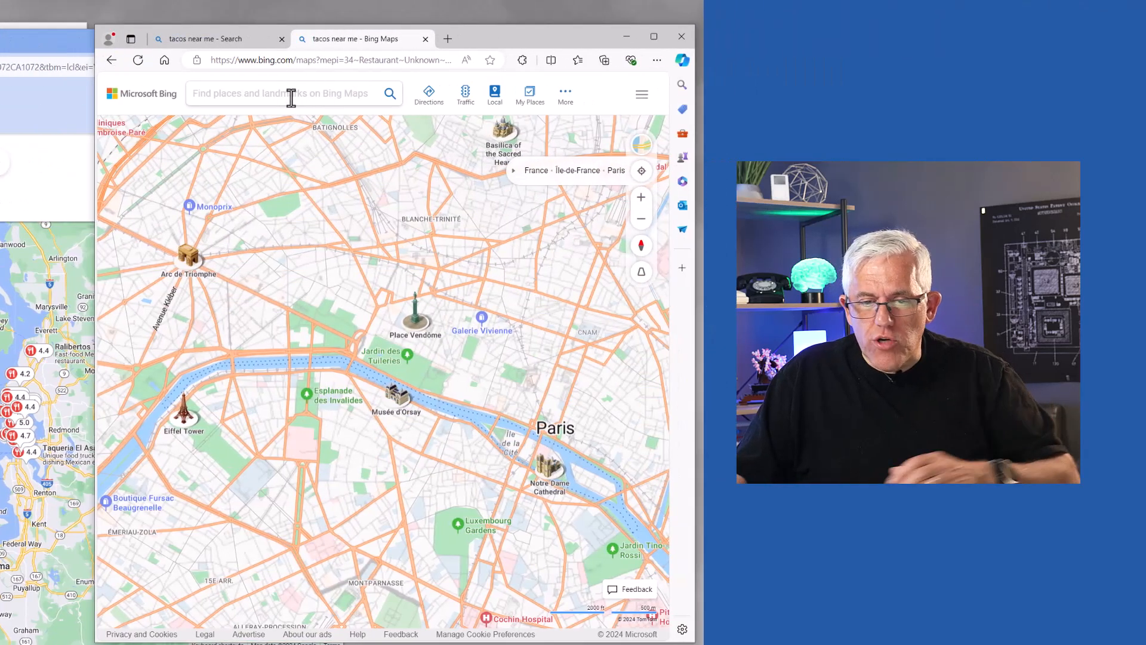
Search Bing Maps for 'tacos near me' in Paris and dismiss the results list
text(tacos near me)
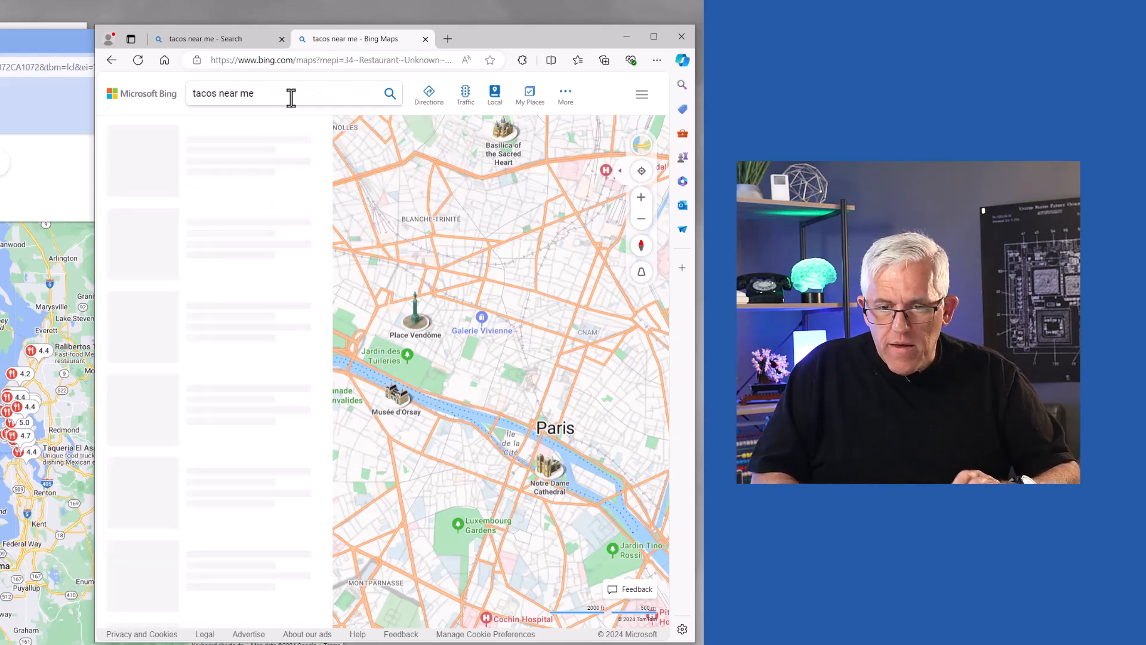
click(389, 93)
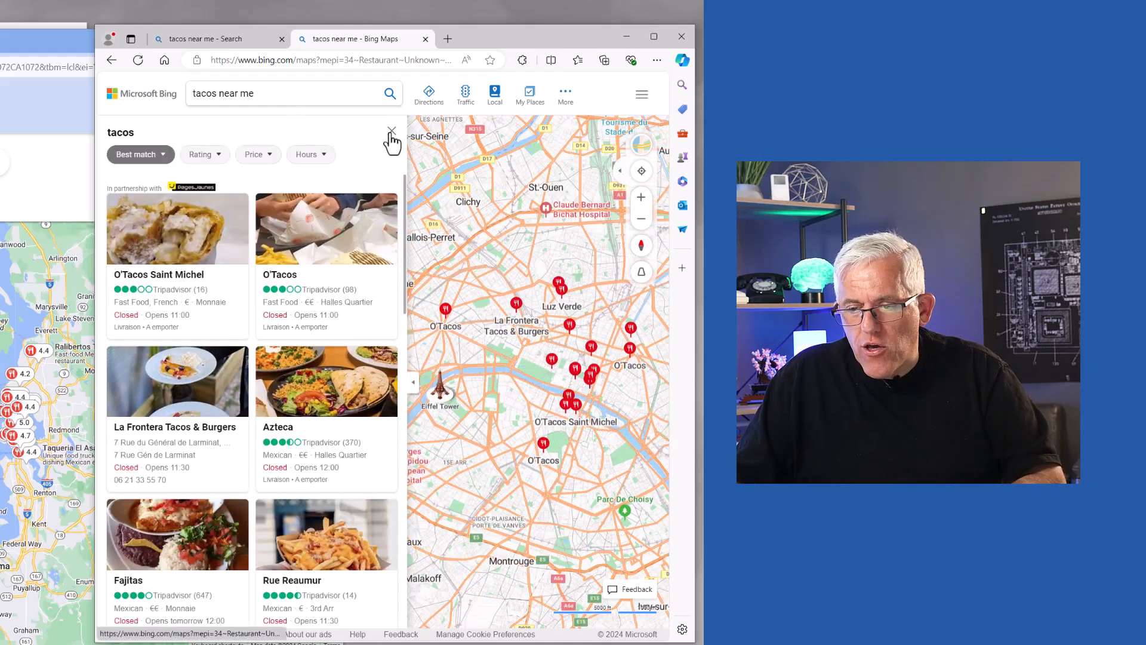
click(392, 133)
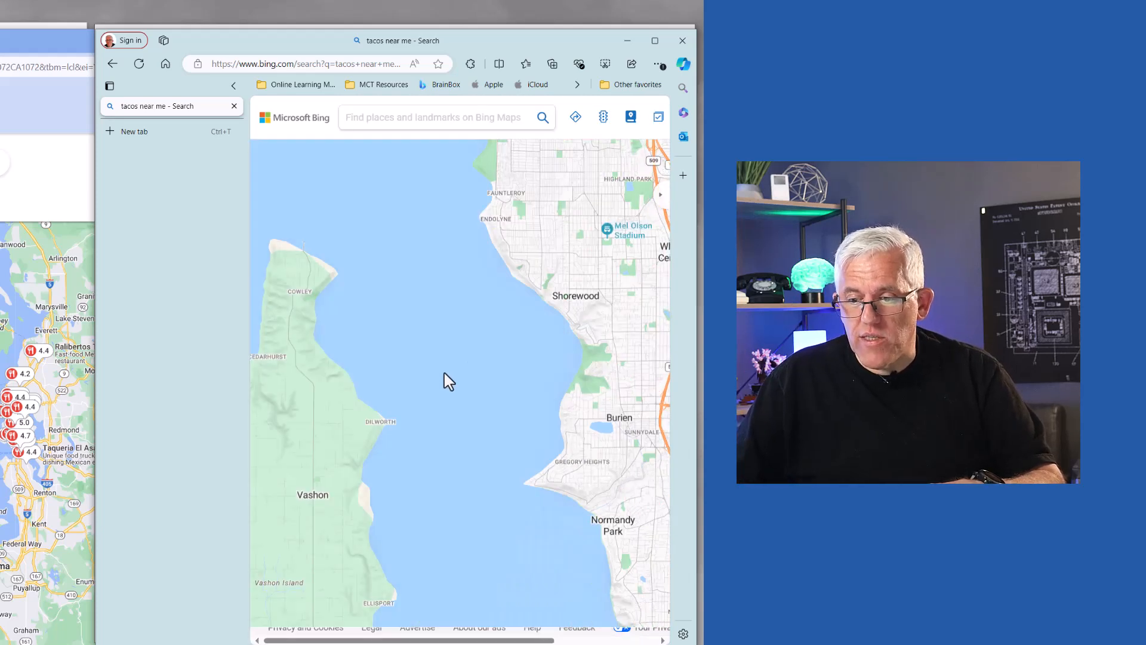
Zoom out the Bing Maps view to show the Seattle and Tacoma region
scroll(down, 3)
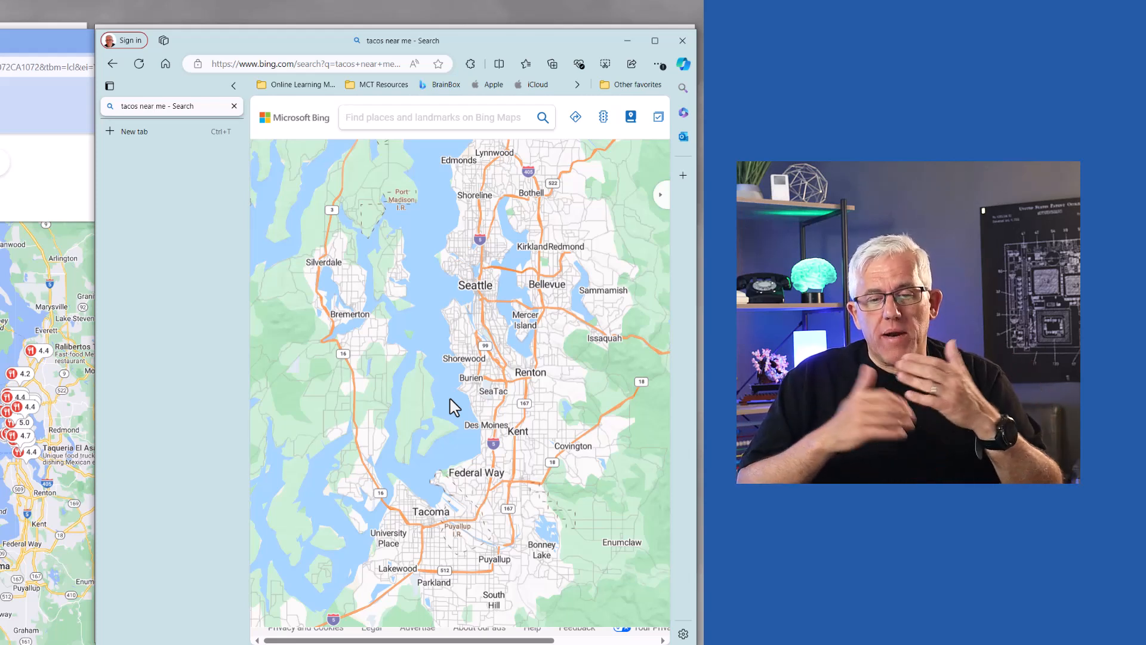
mouse_move(355, 203)
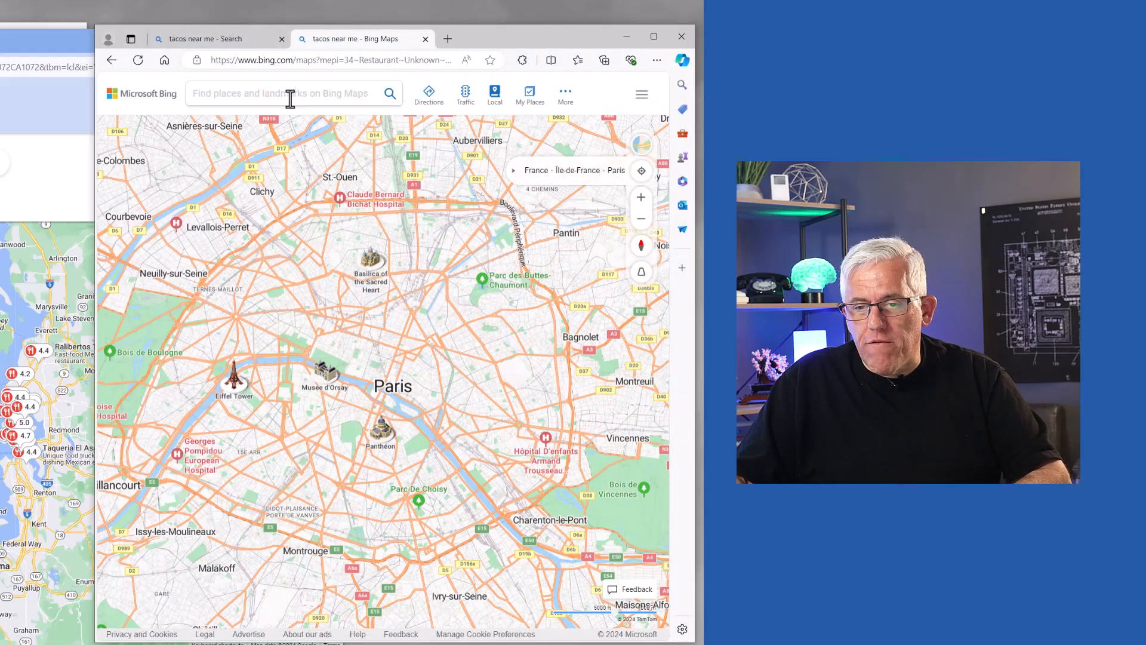
Search the Paris Bing Maps window for 'taco' and dismiss the results list
text(tacos near me)
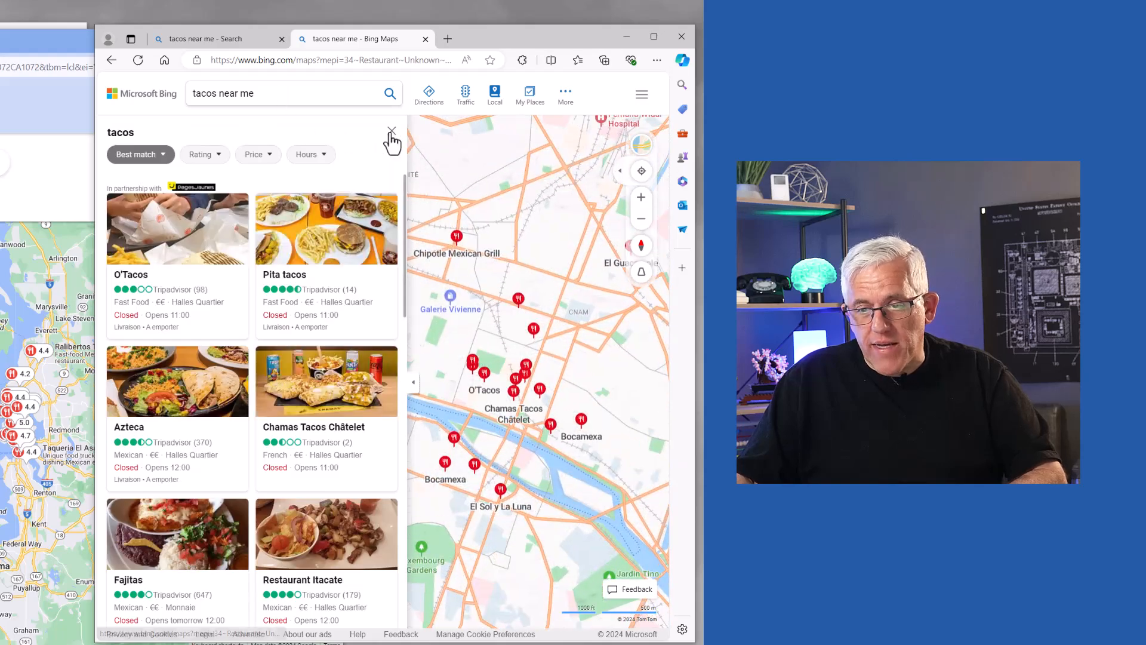
click(391, 133)
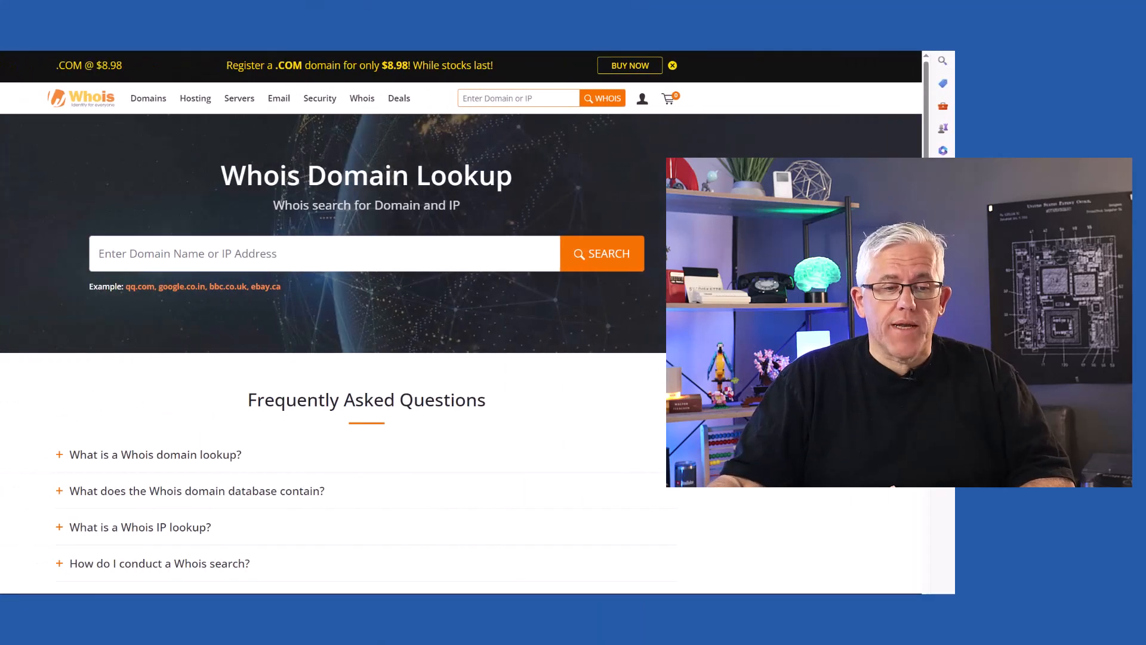
mouse_move(119, 152)
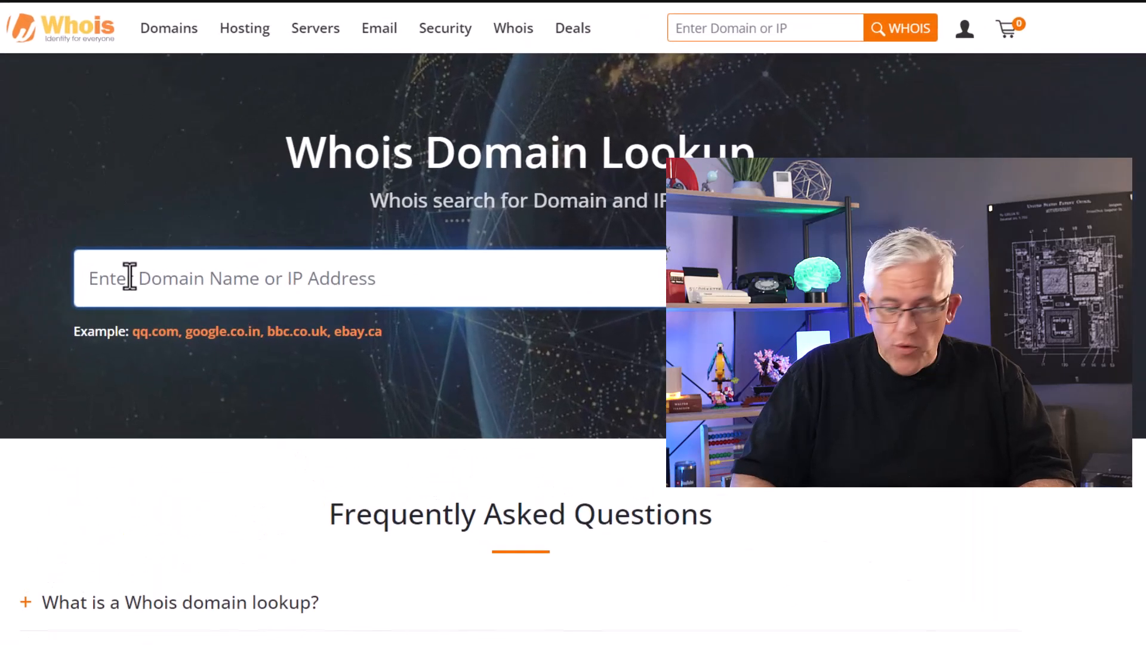
Enter the IP address 185.16.231.253 in the Whois lookup field
text(185.)
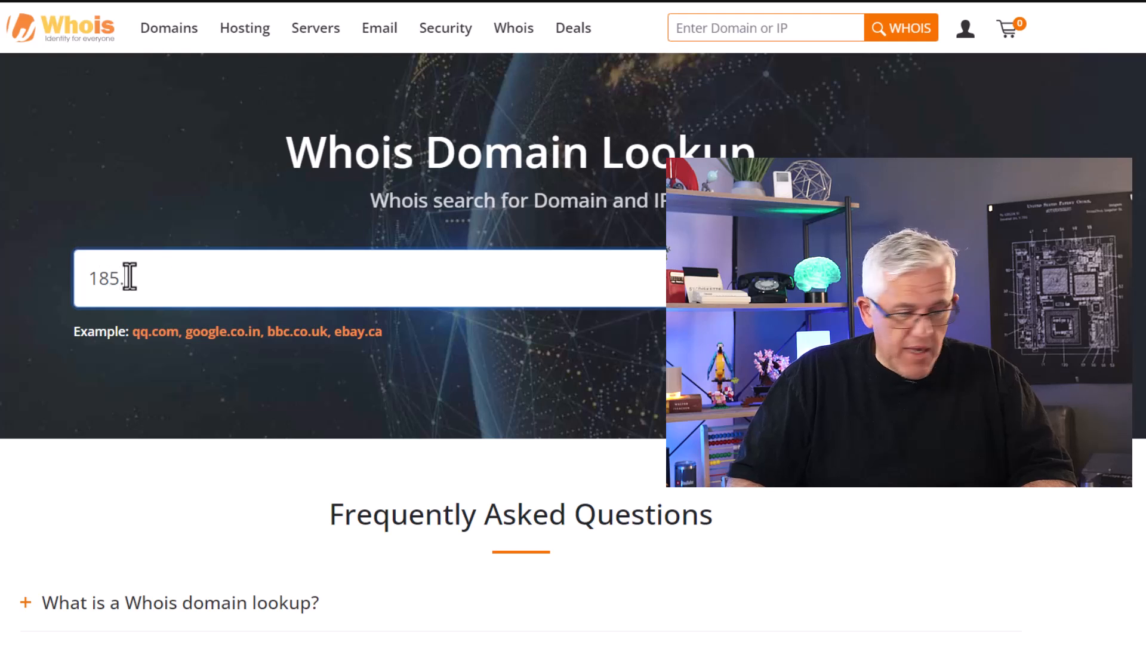
text(16.)
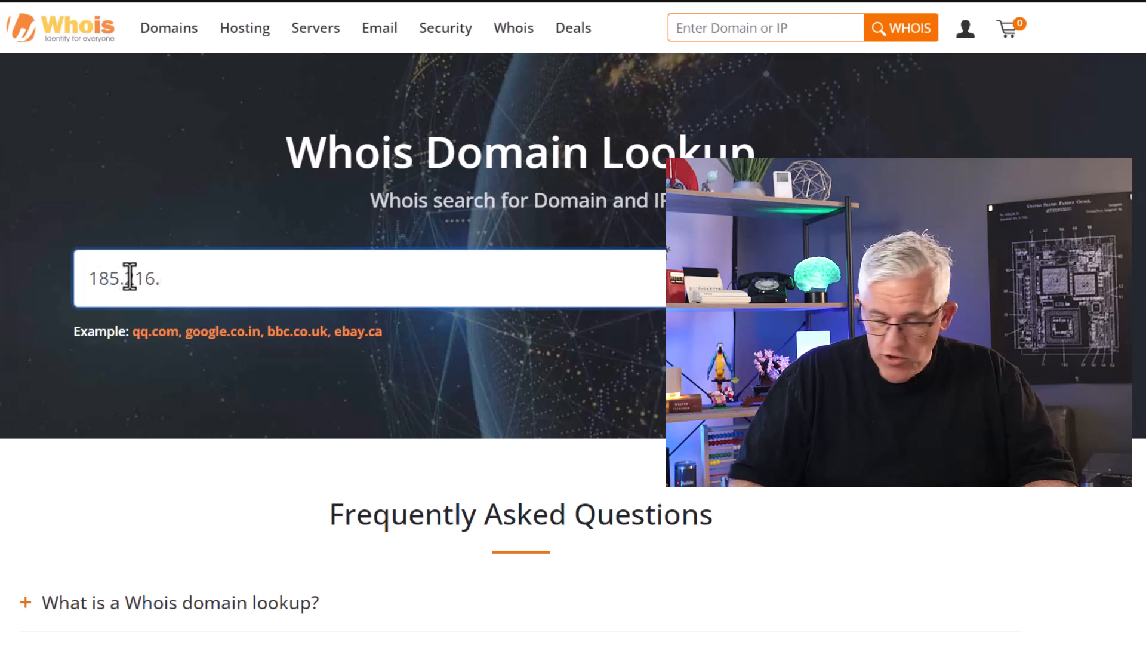
text(231.)
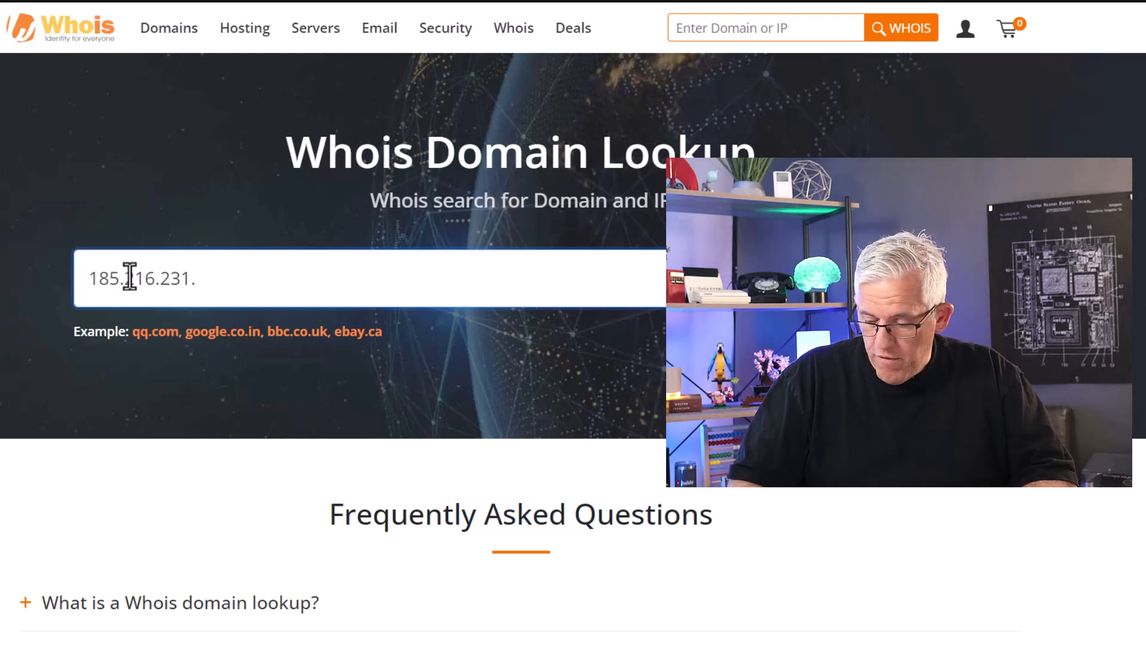
text(253)
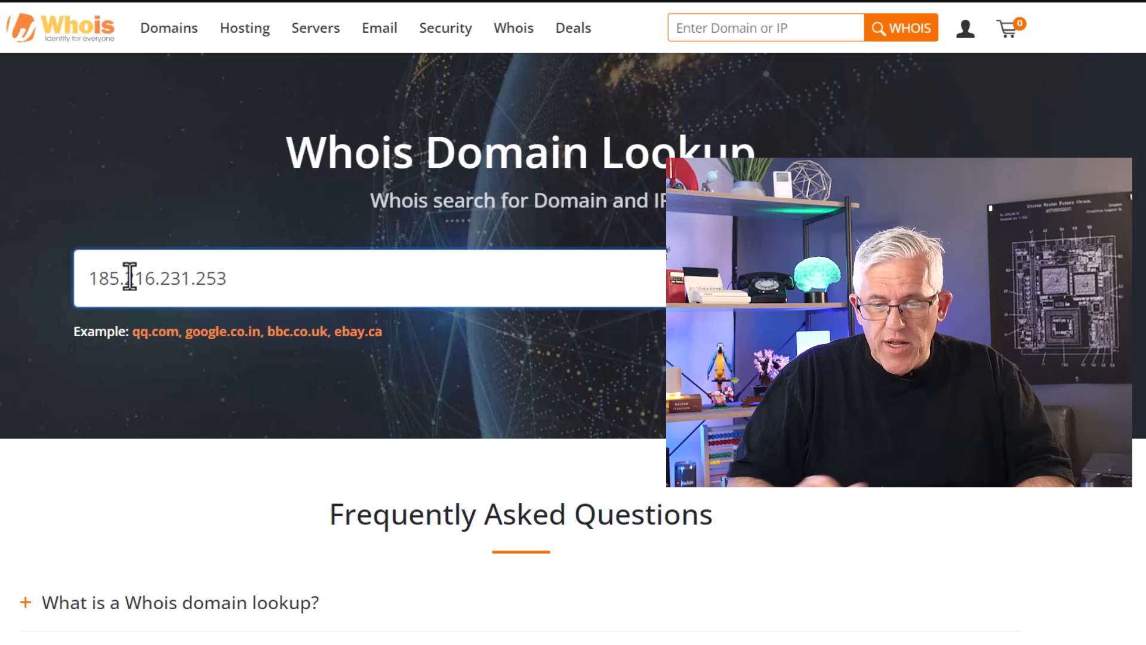
scroll(down, 3)
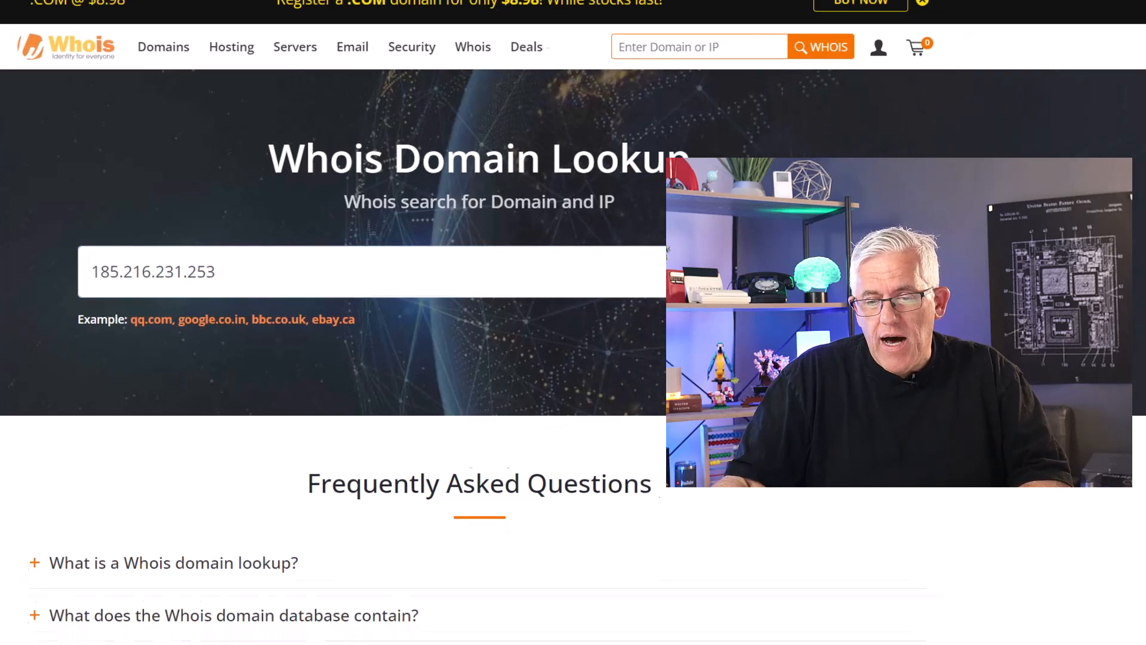
click(820, 46)
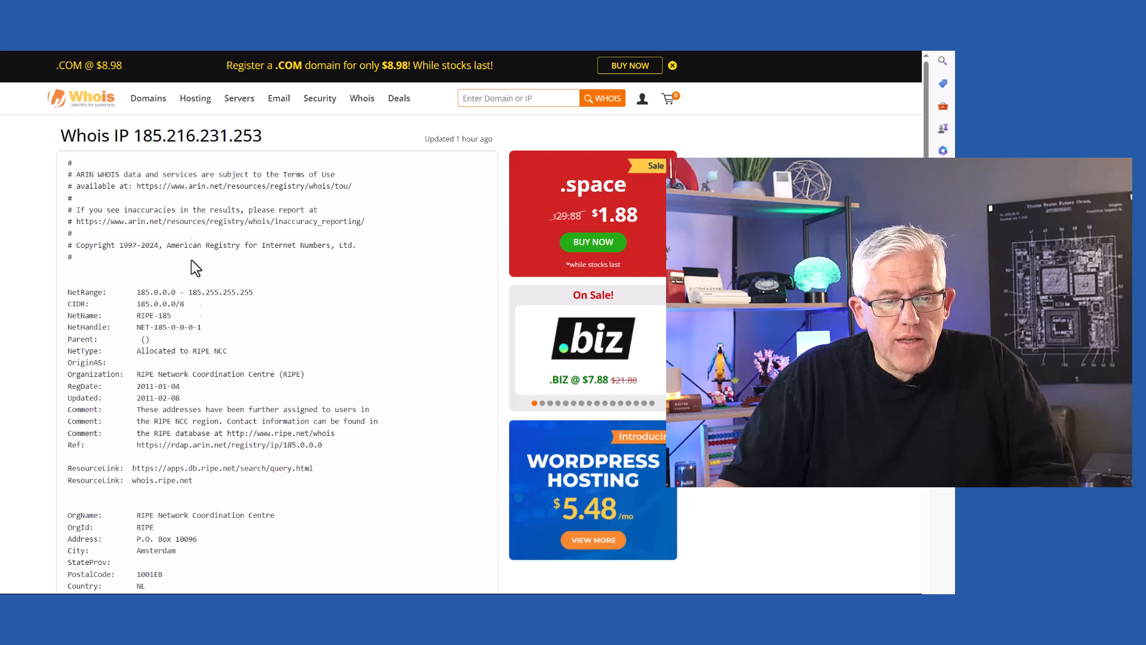
scroll(down, 3)
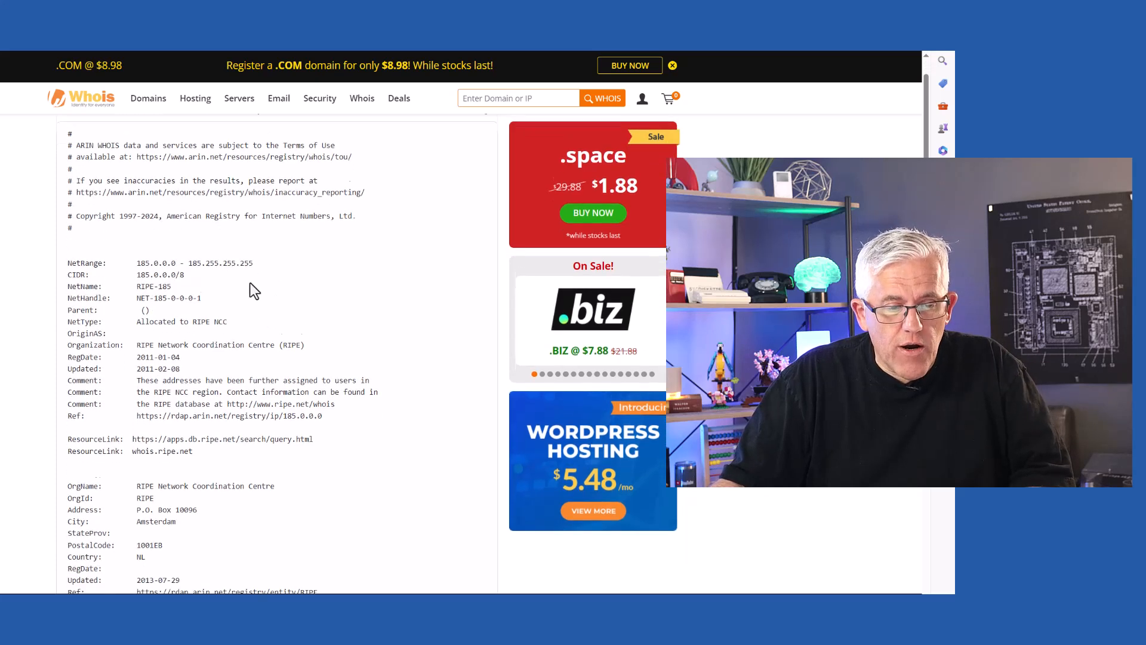
scroll(down, 3)
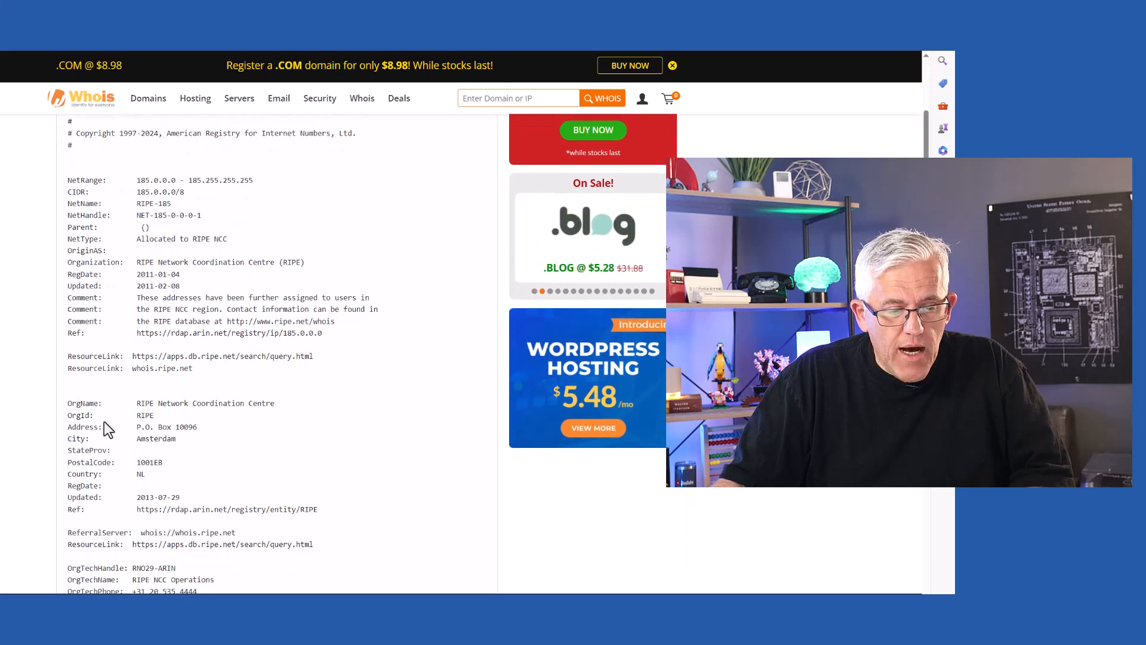
scroll(down, 3)
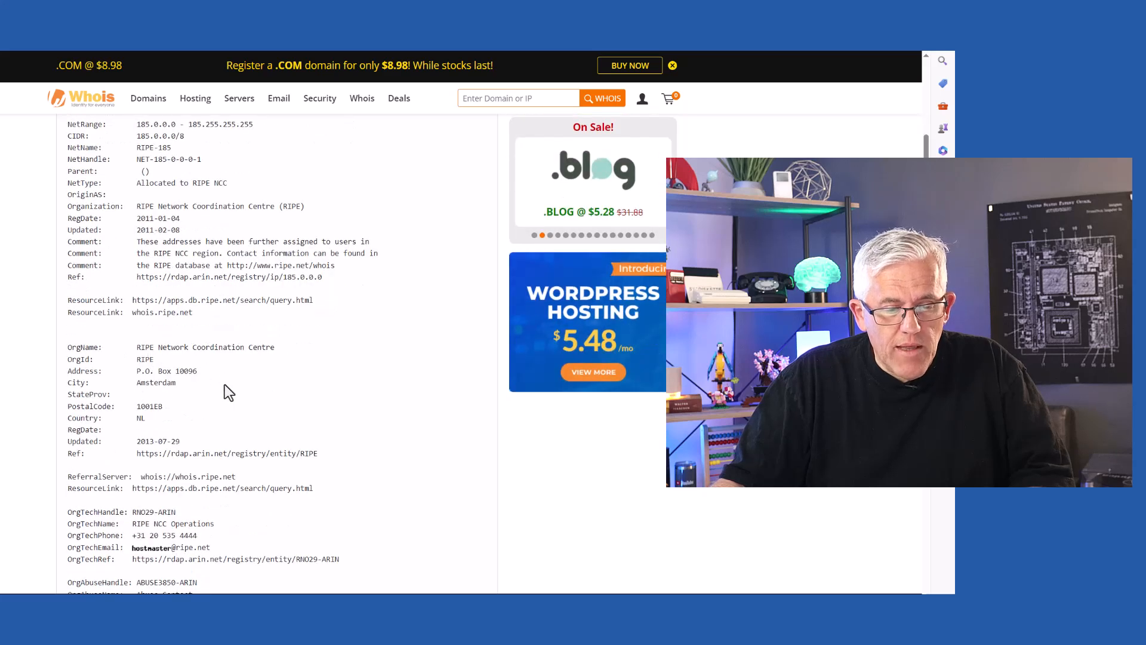
scroll(down, 3)
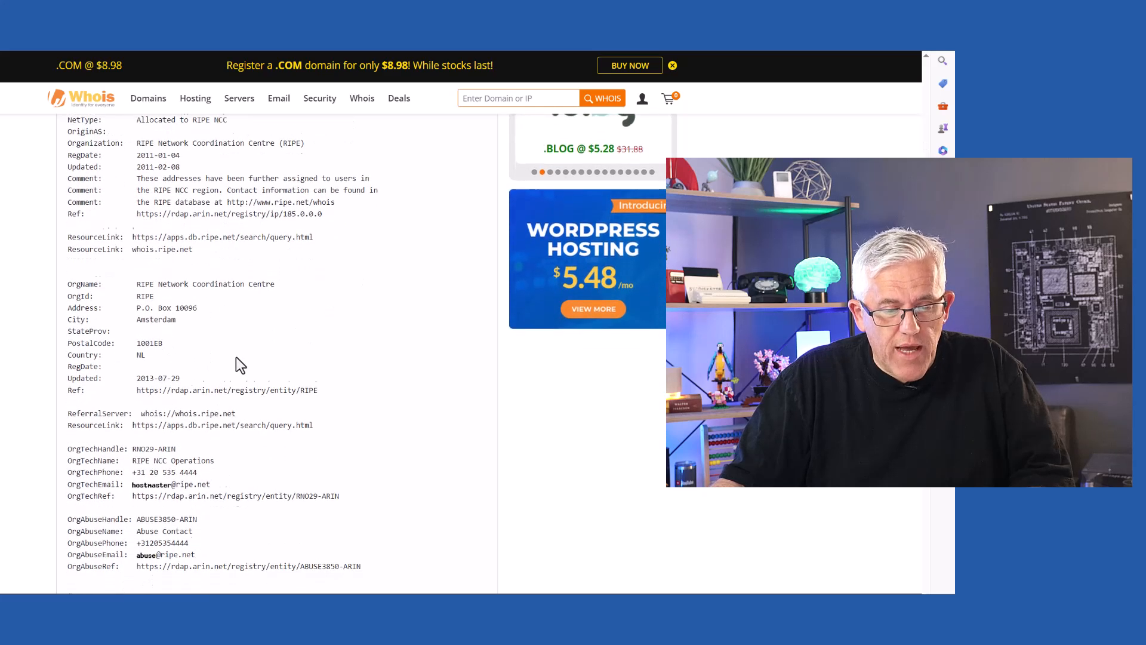
scroll(down, 3)
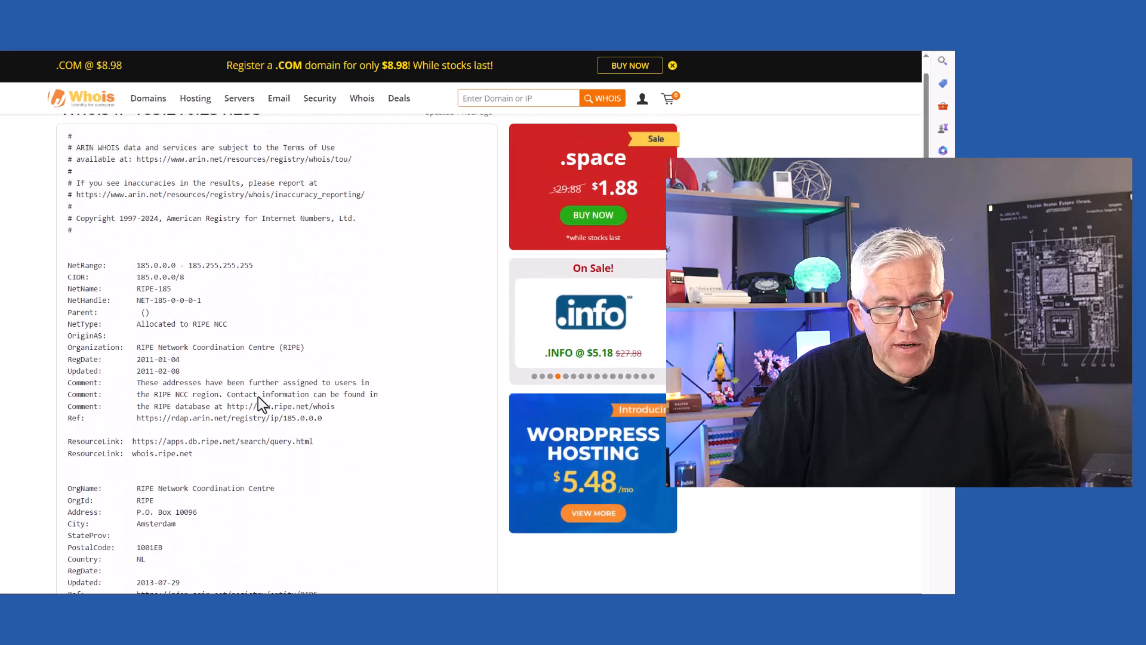
scroll(up, 3)
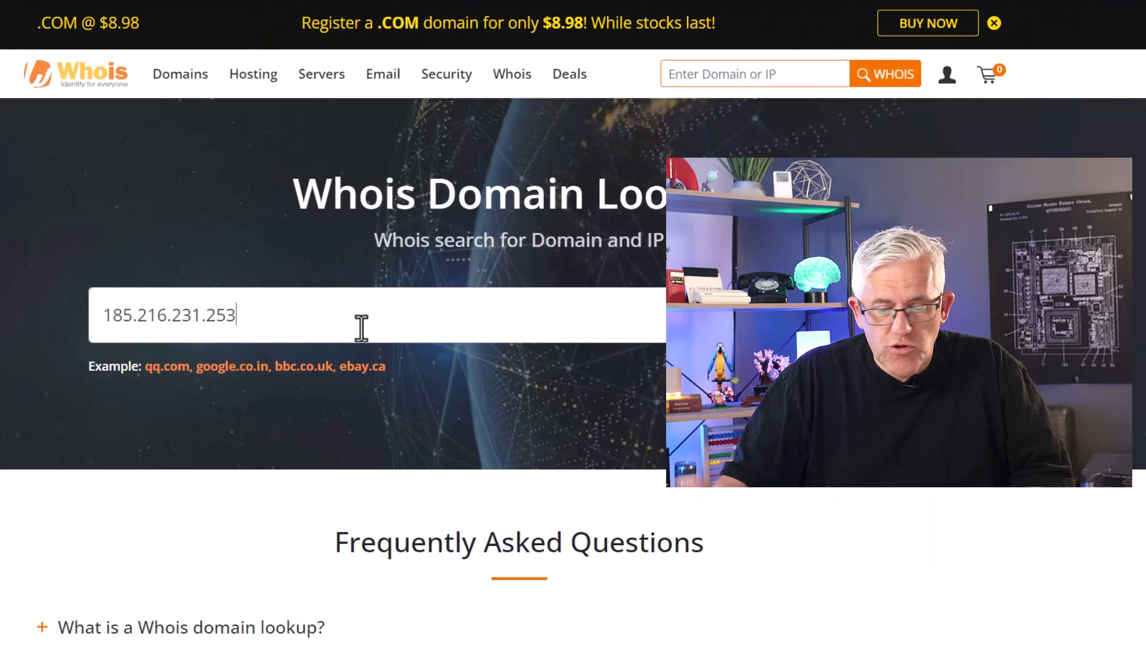
Replace the old address with 193.160.246.217 in the Whois lookup field
key(BackSpace)
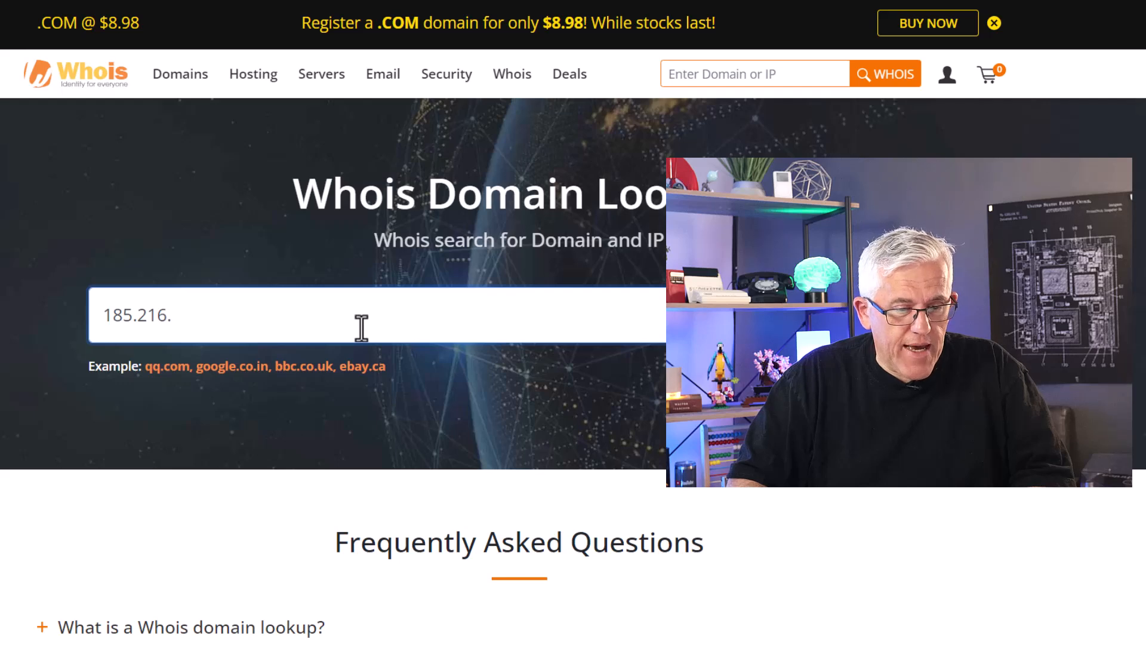
key(Backspace)
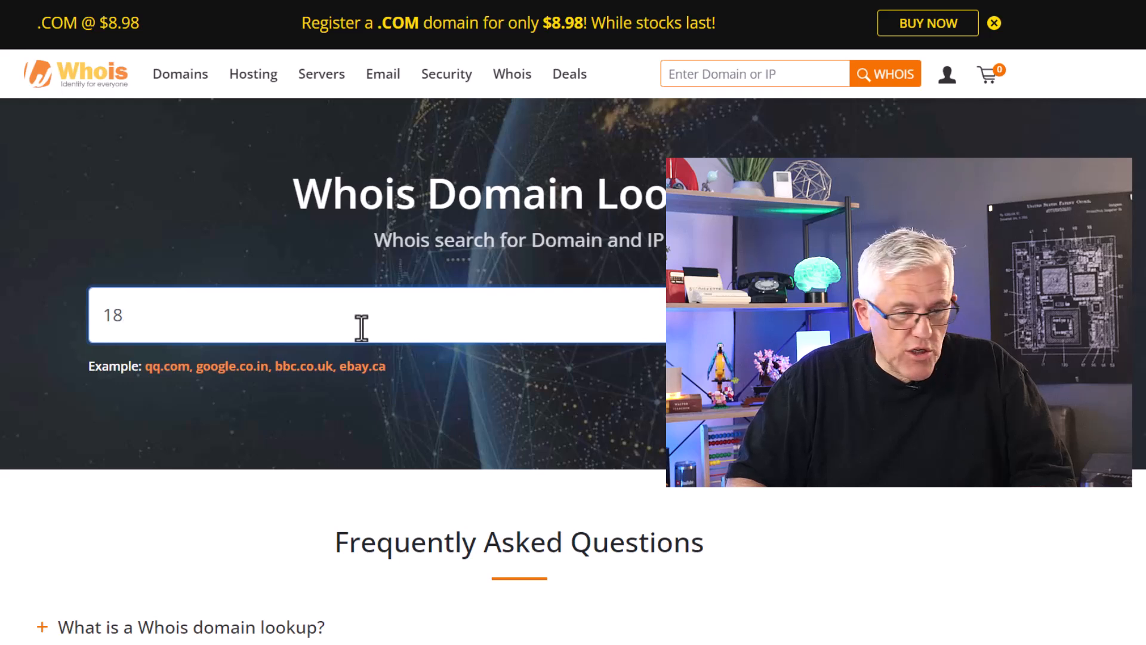
text(193.)
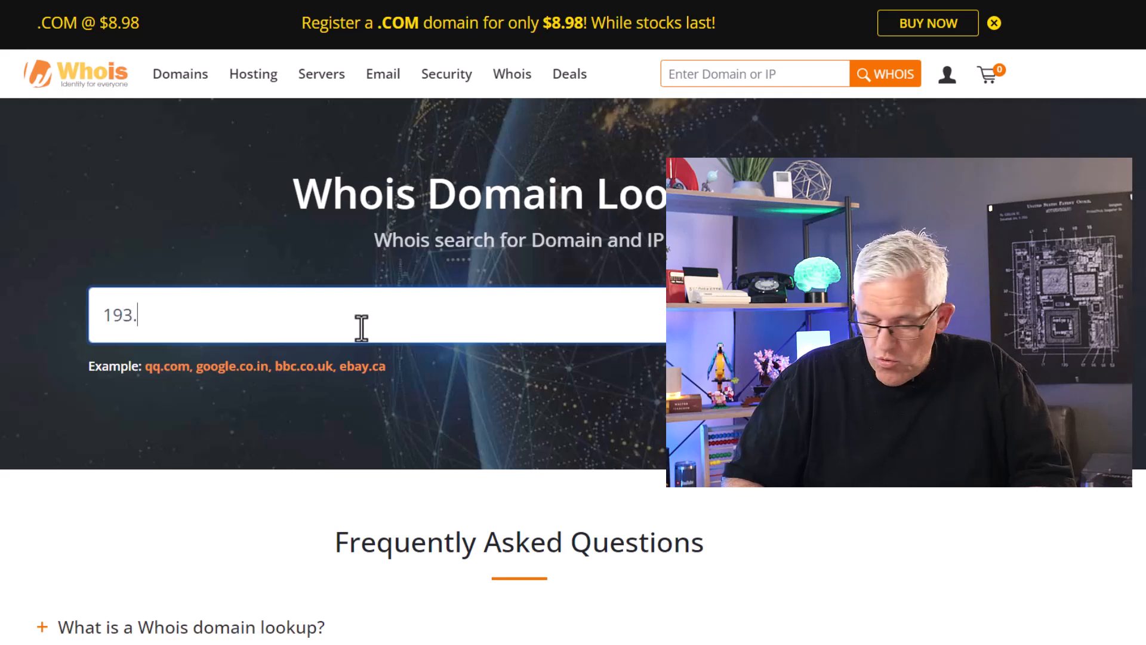
text(160.)
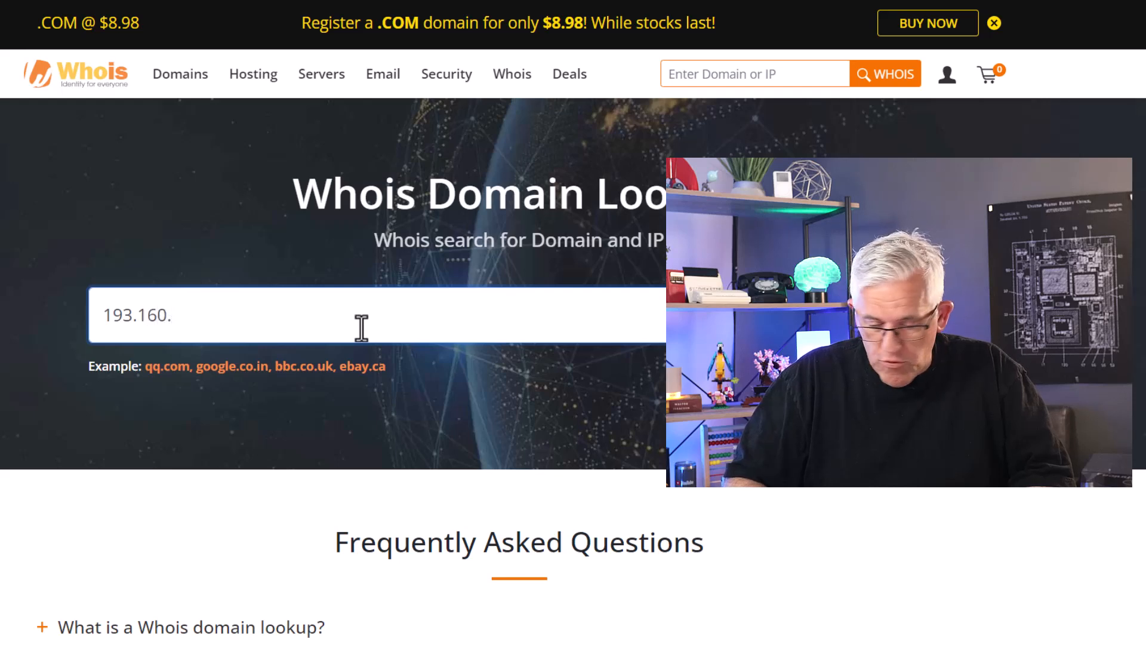
text(246.217)
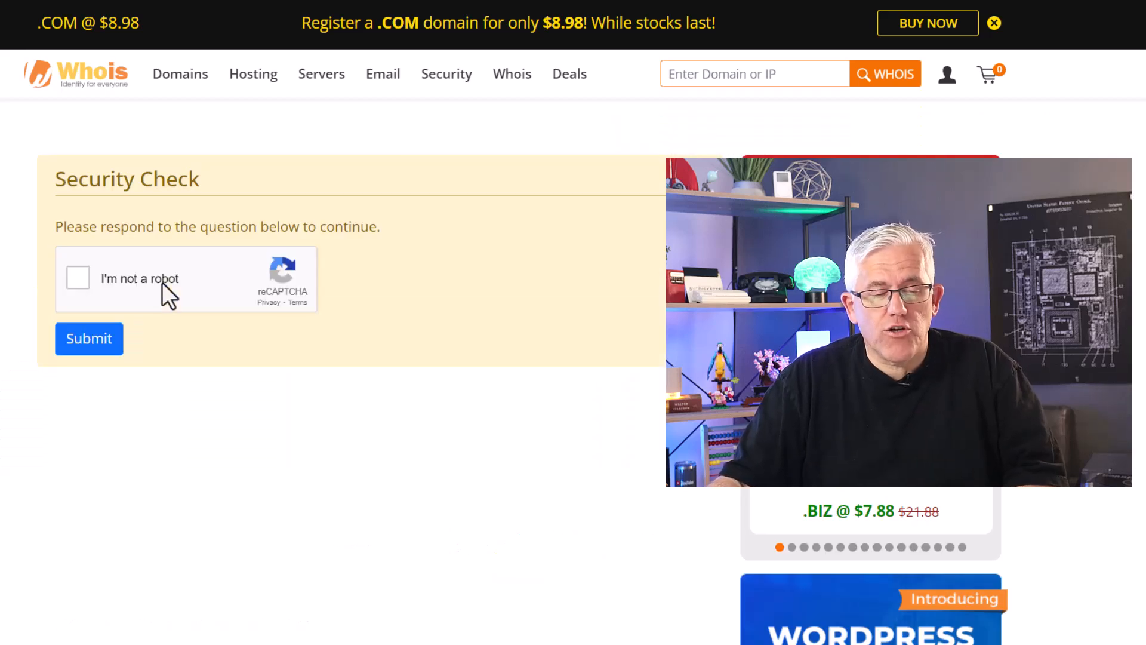
Pass the reCAPTCHA check to show the Whois record for Packethub S.A
click(78, 279)
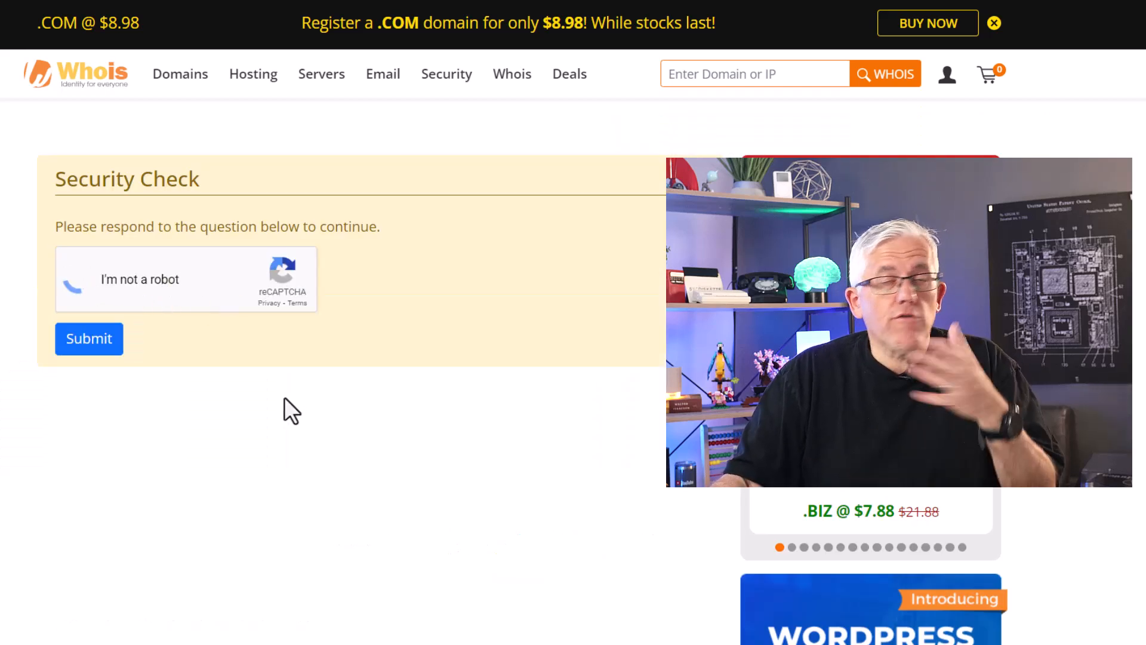
click(88, 338)
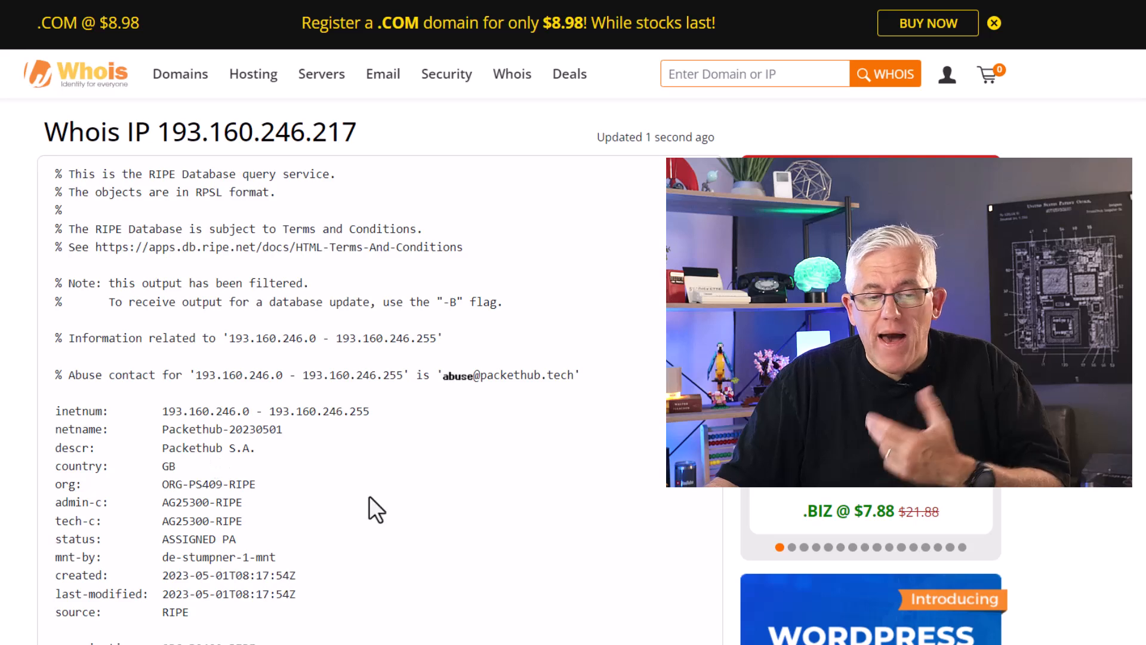
scroll(down, 3)
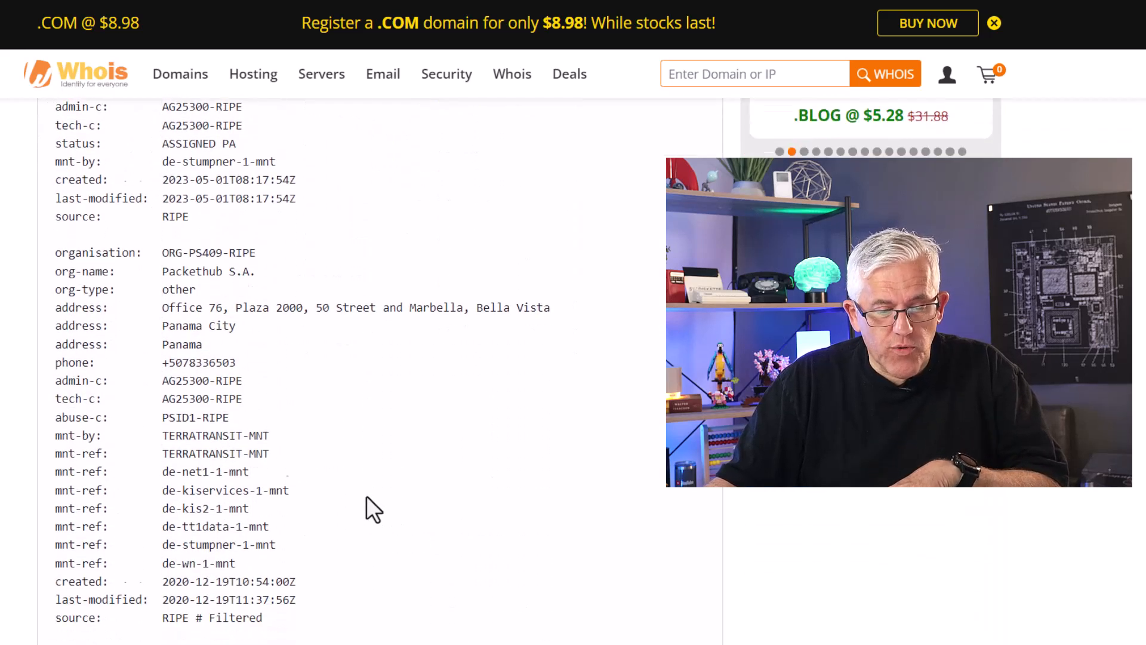
scroll(down, 3)
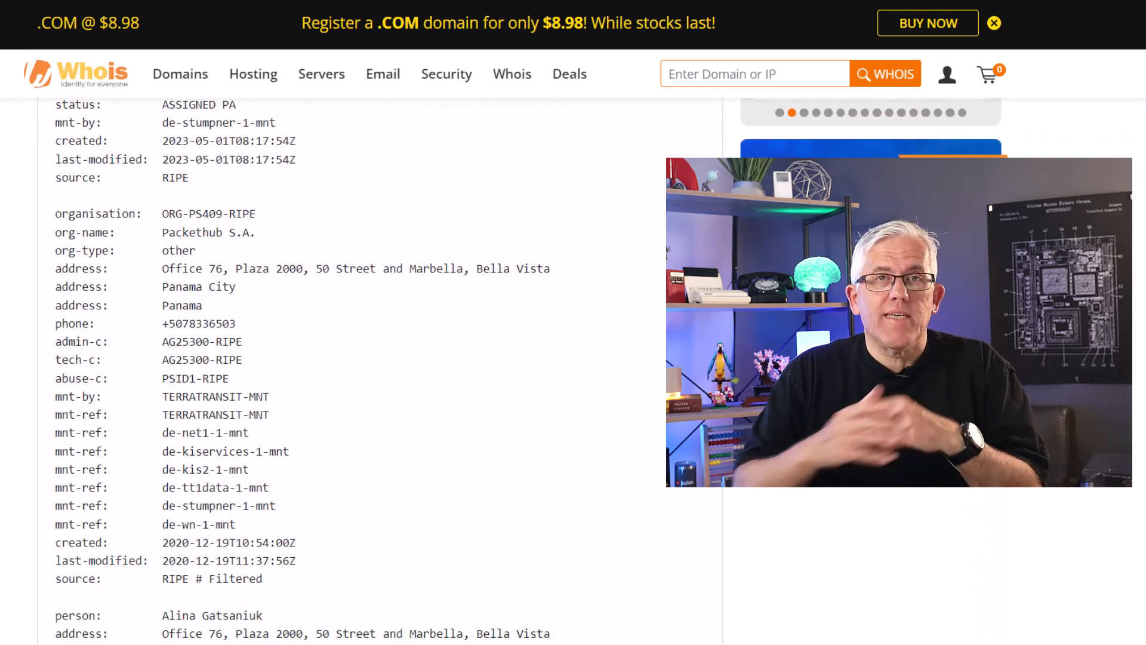